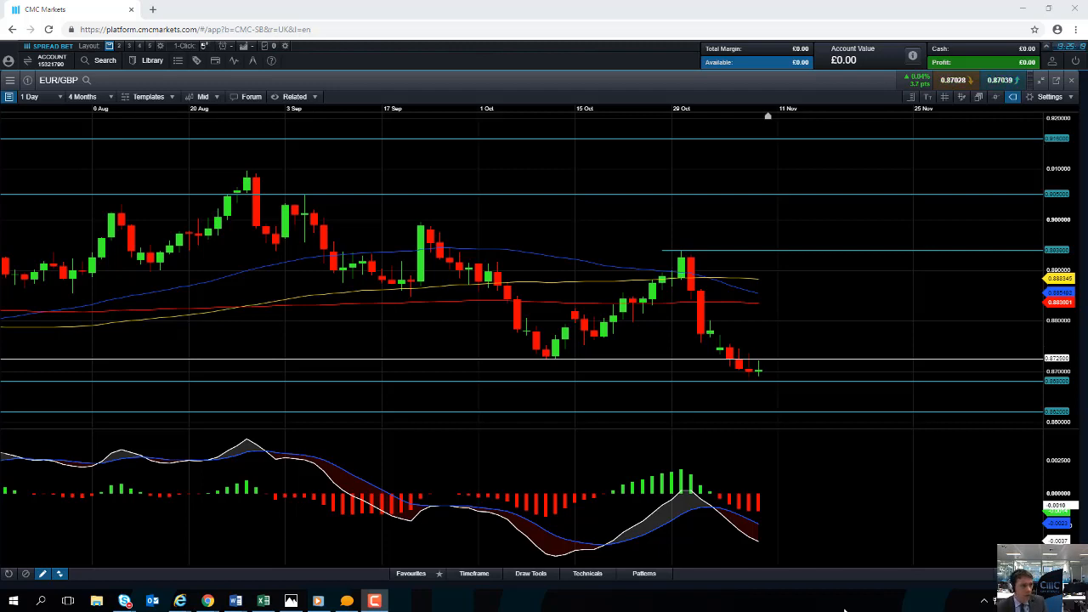
mouse_move(527, 389)
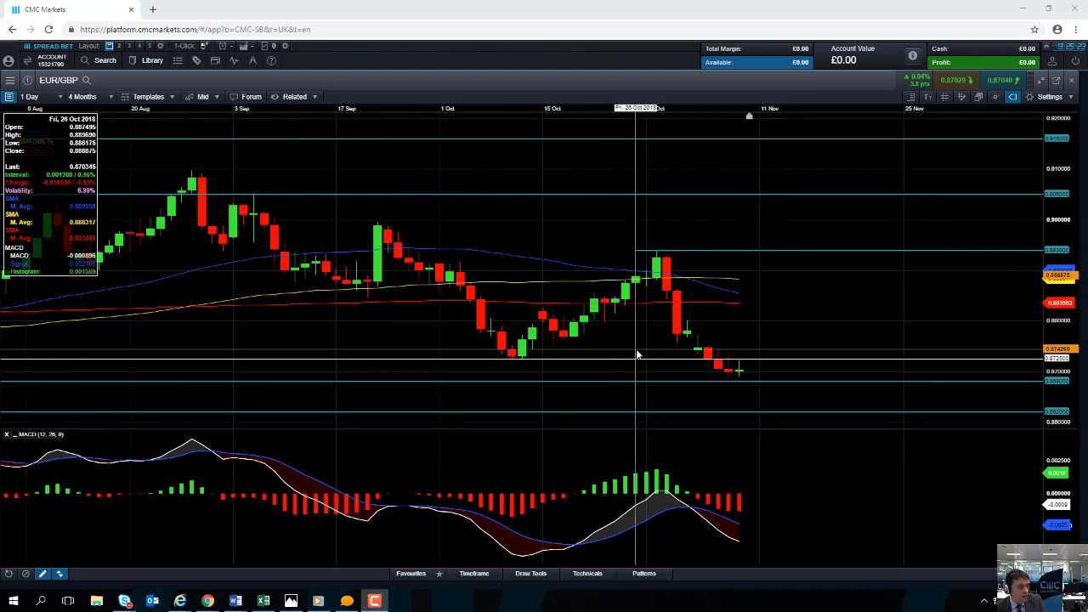
mouse_move(180, 179)
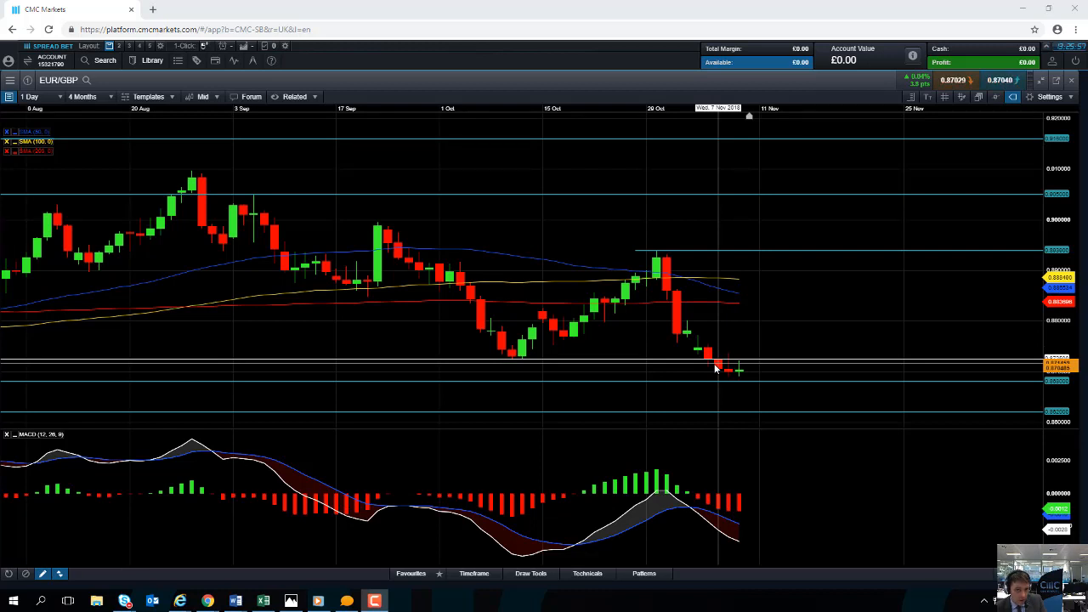
mouse_move(738, 304)
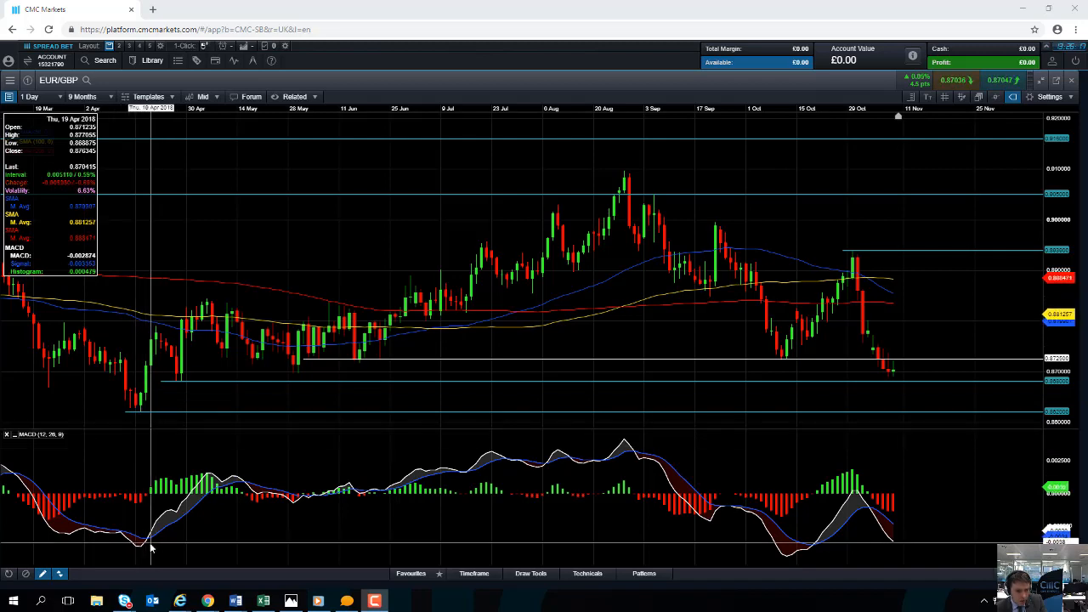
mouse_move(751, 457)
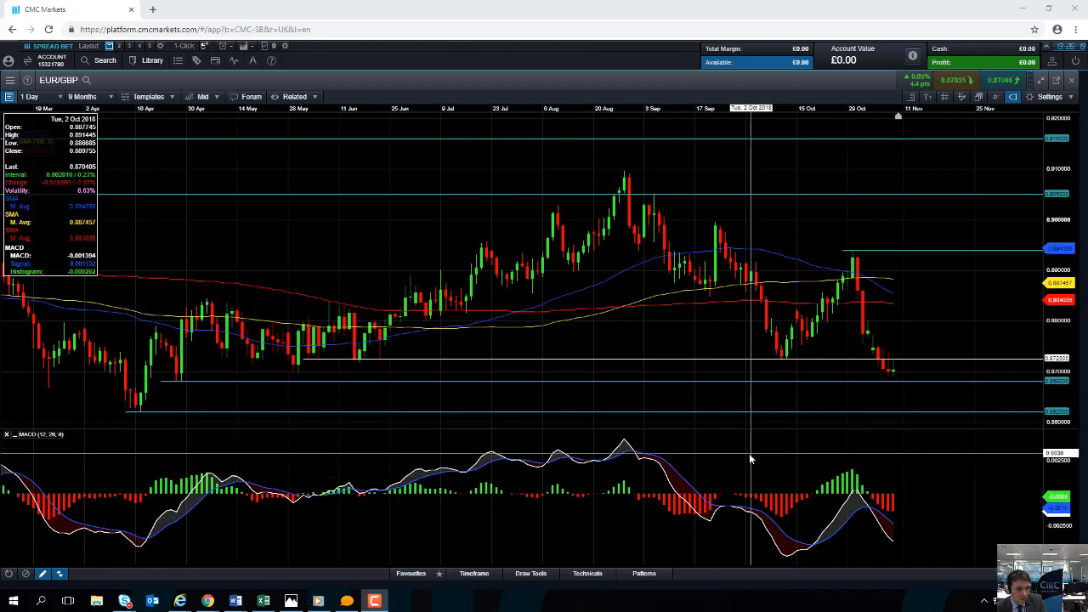
Step: Set the EUR/GBP chart period to 8 Months so candles reach back to April
click(83, 95)
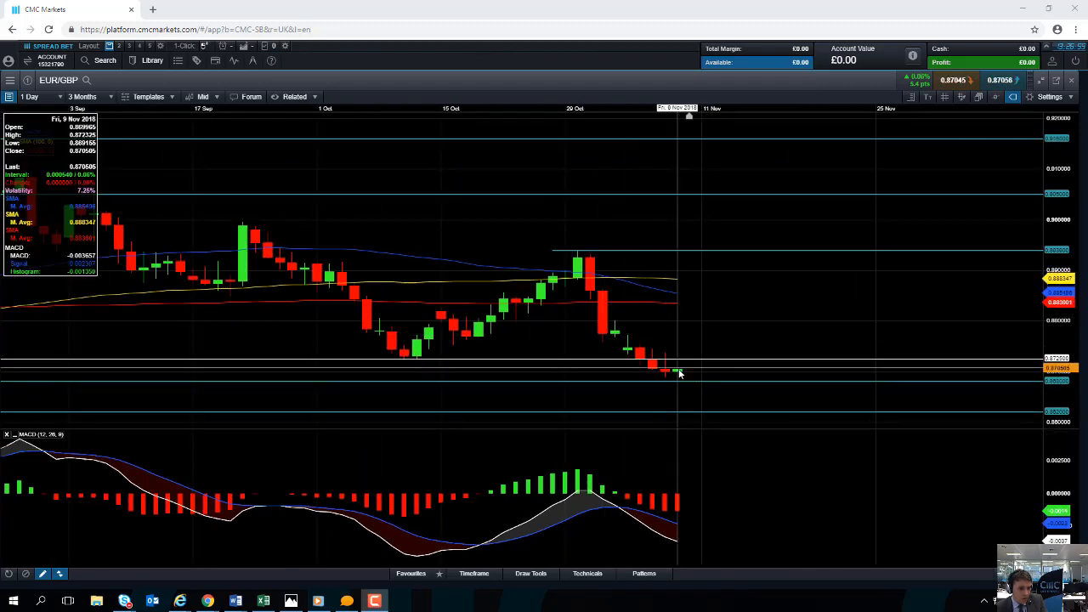
mouse_move(665, 344)
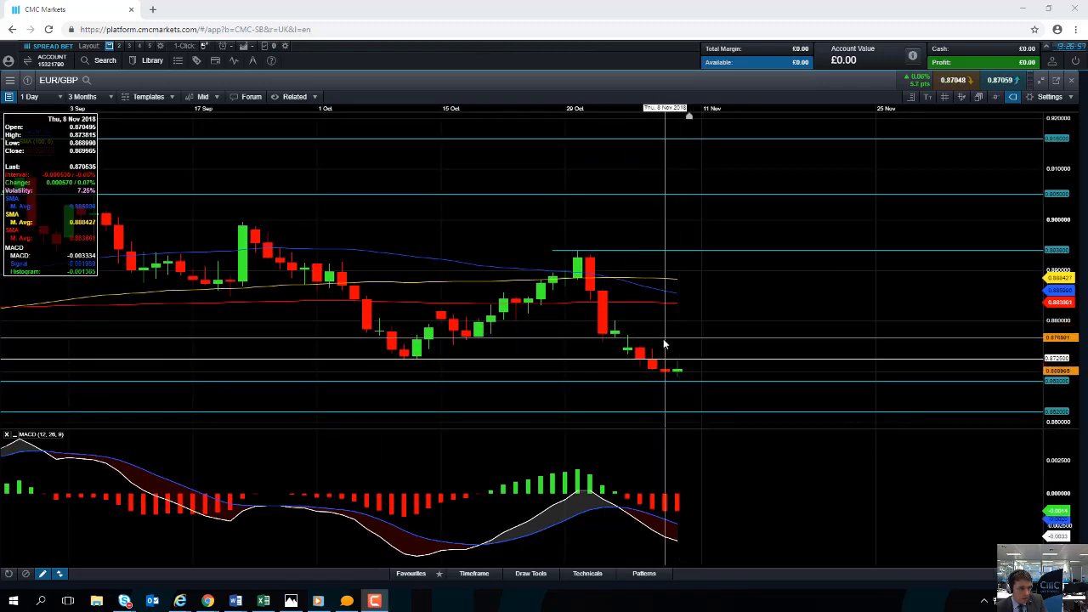
mouse_move(530, 327)
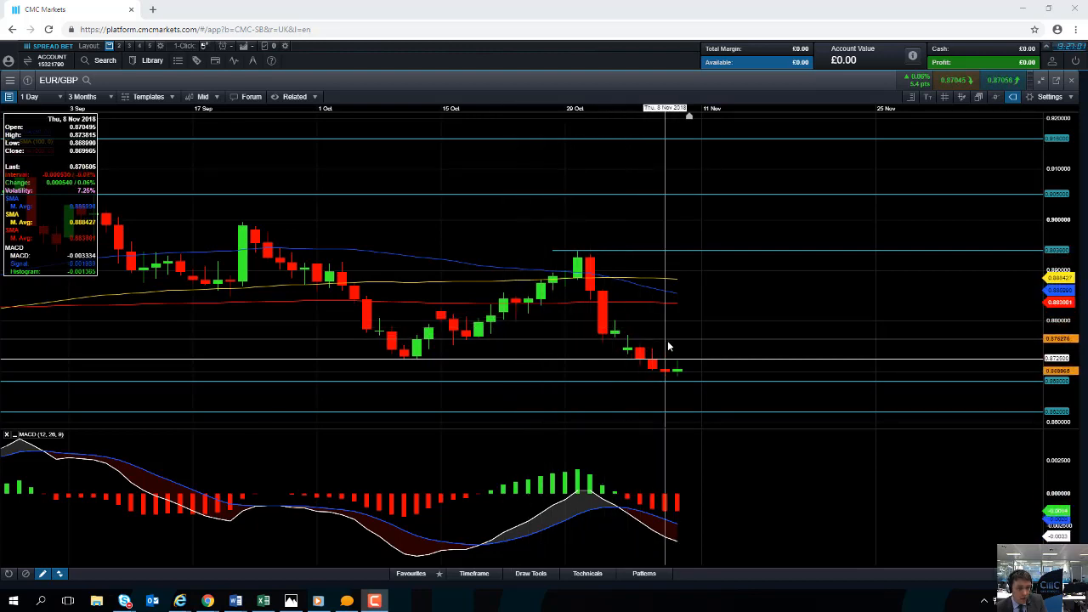
mouse_move(616, 306)
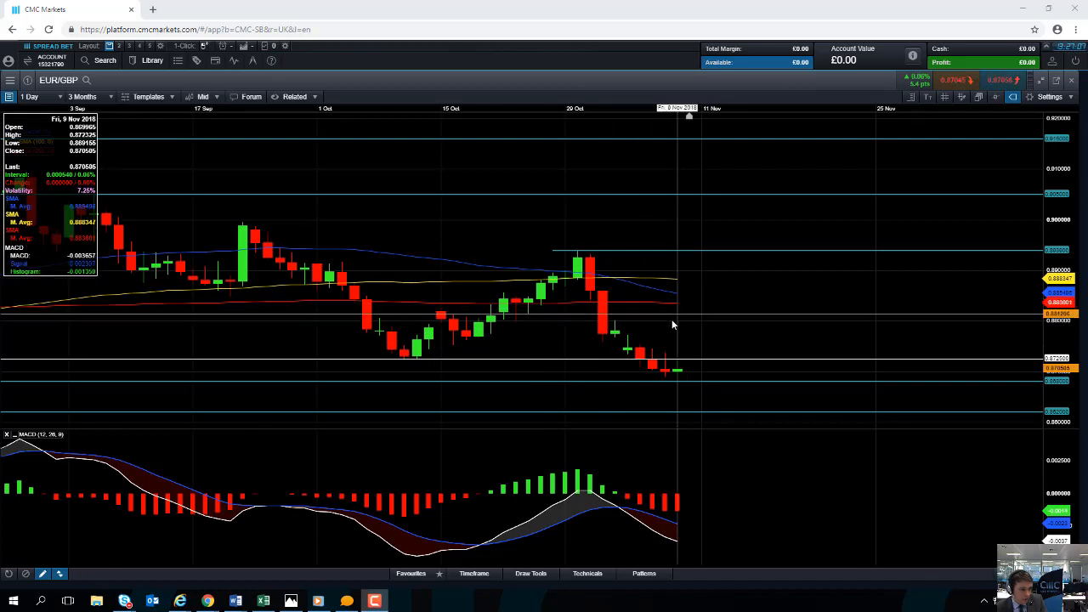
mouse_move(355, 306)
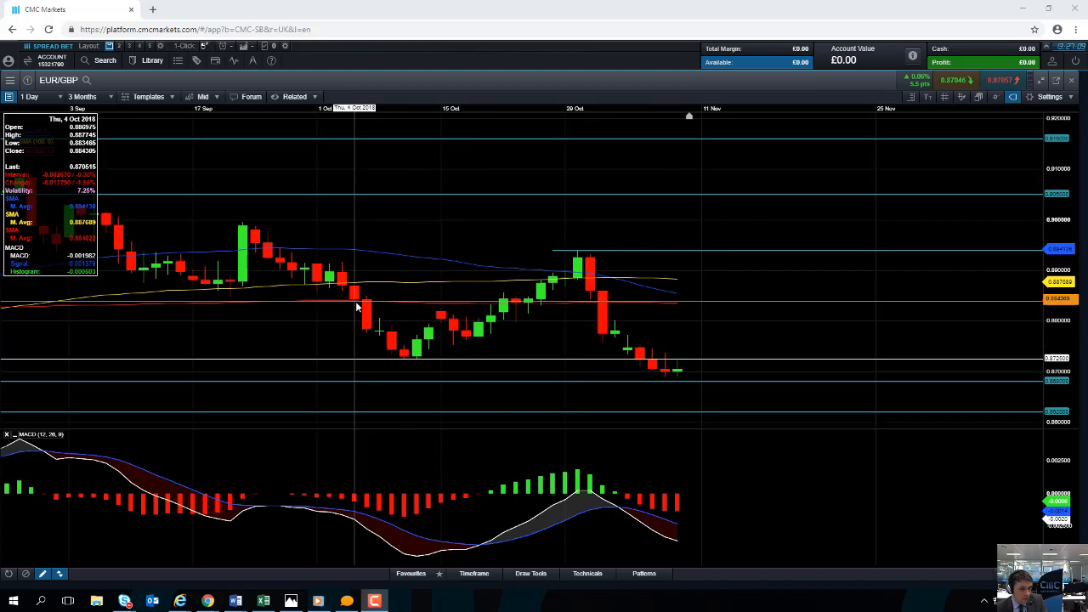
mouse_move(540, 299)
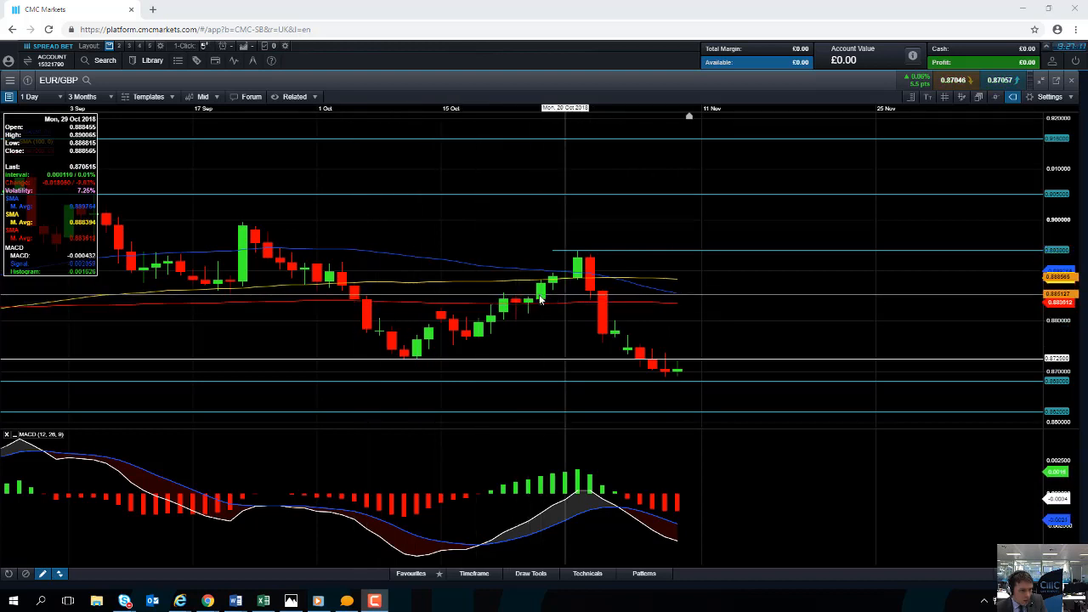
mouse_move(608, 318)
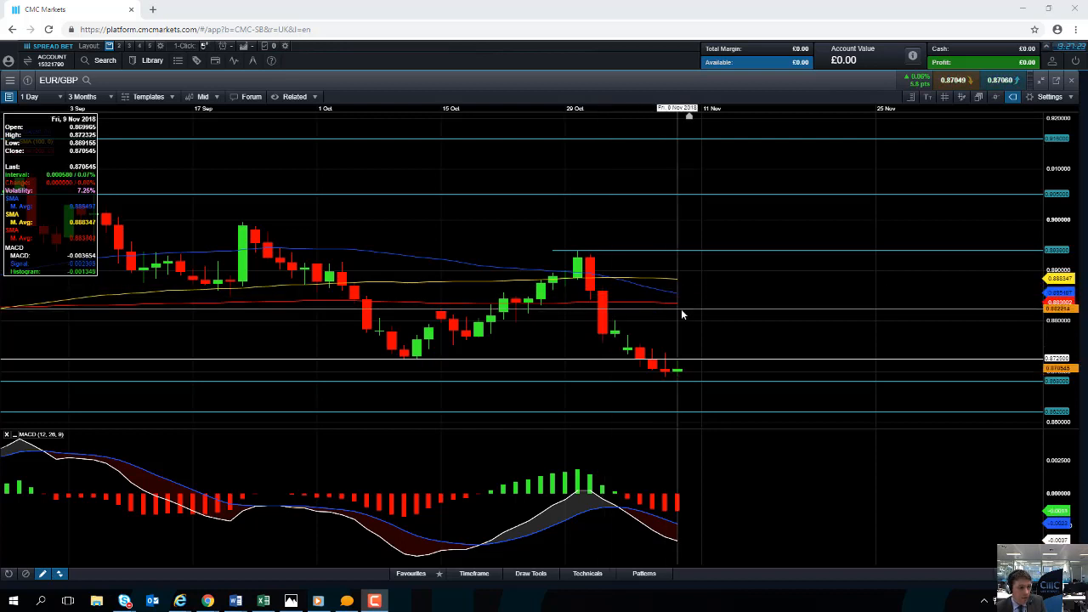
mouse_move(578, 272)
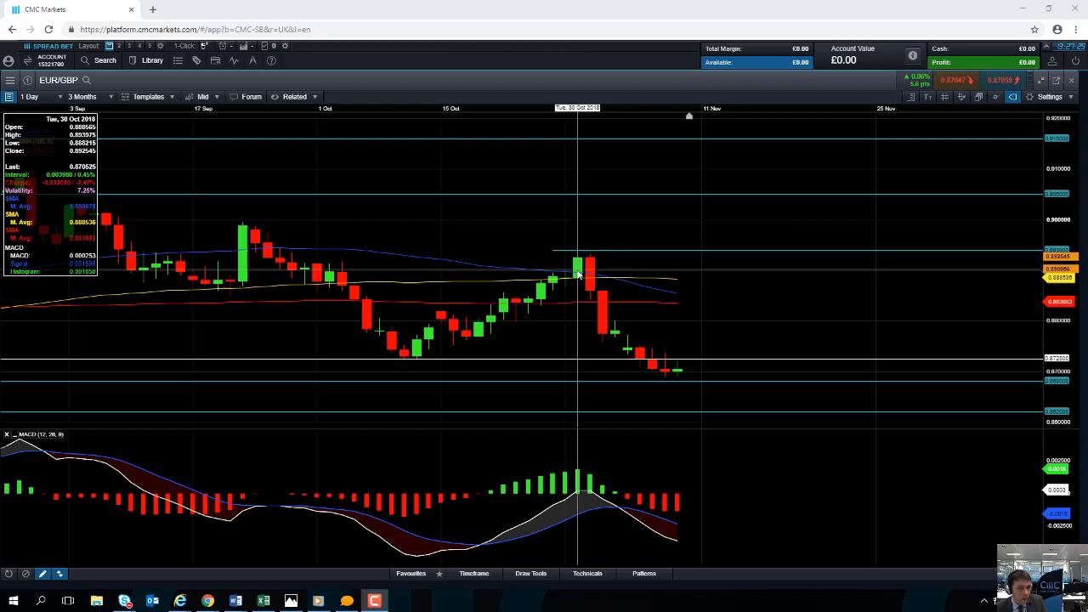